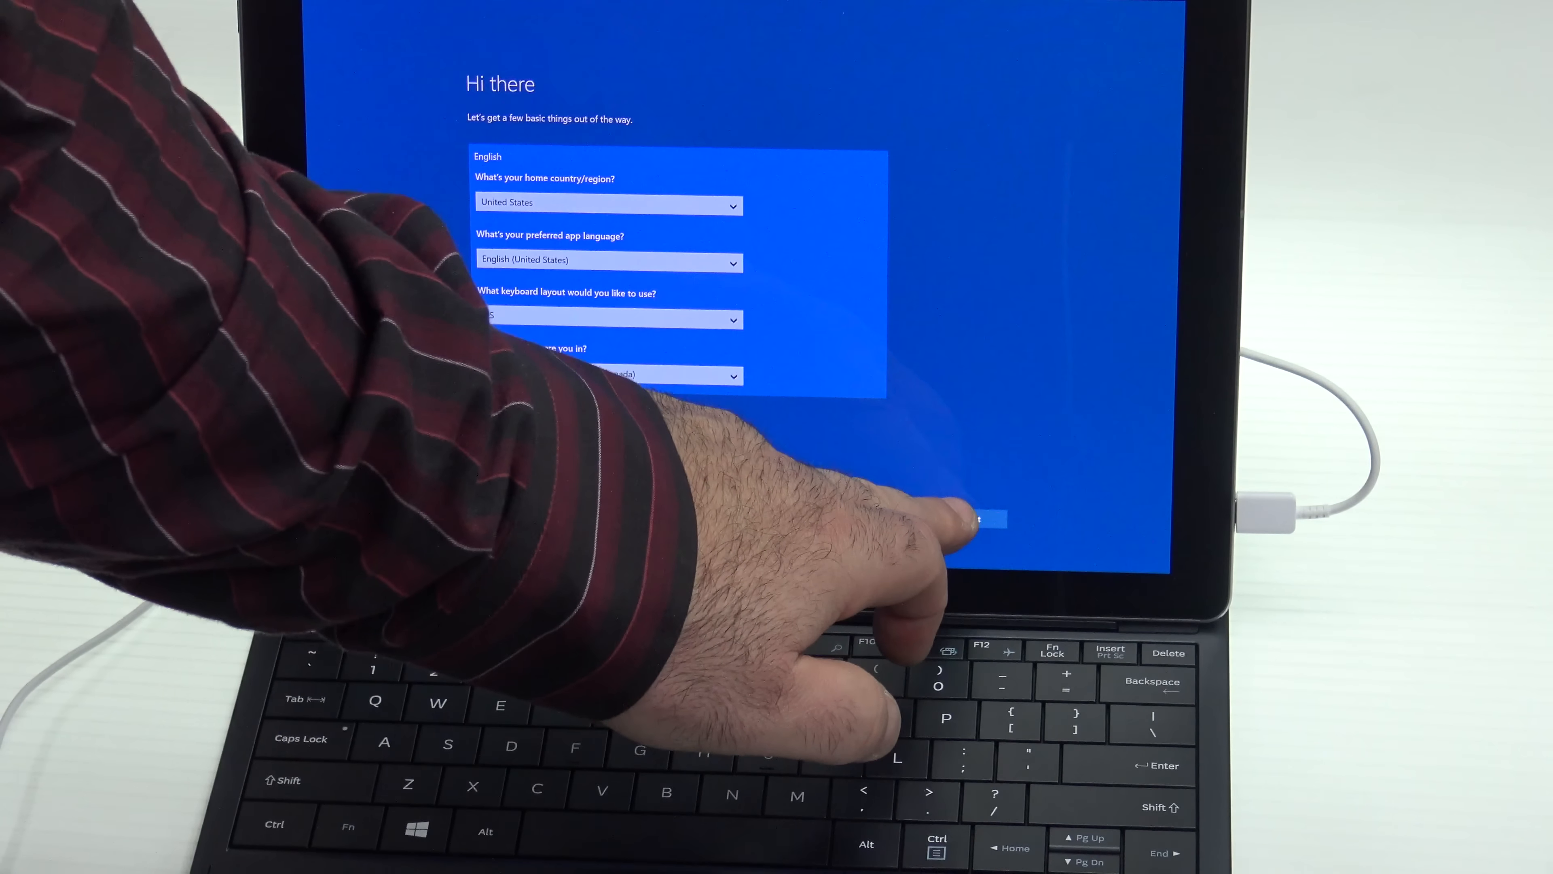
Confirm the region, accept the license terms and choose a Wi-Fi network to join
{"action": "left_click", "coordinate": [981, 518]}
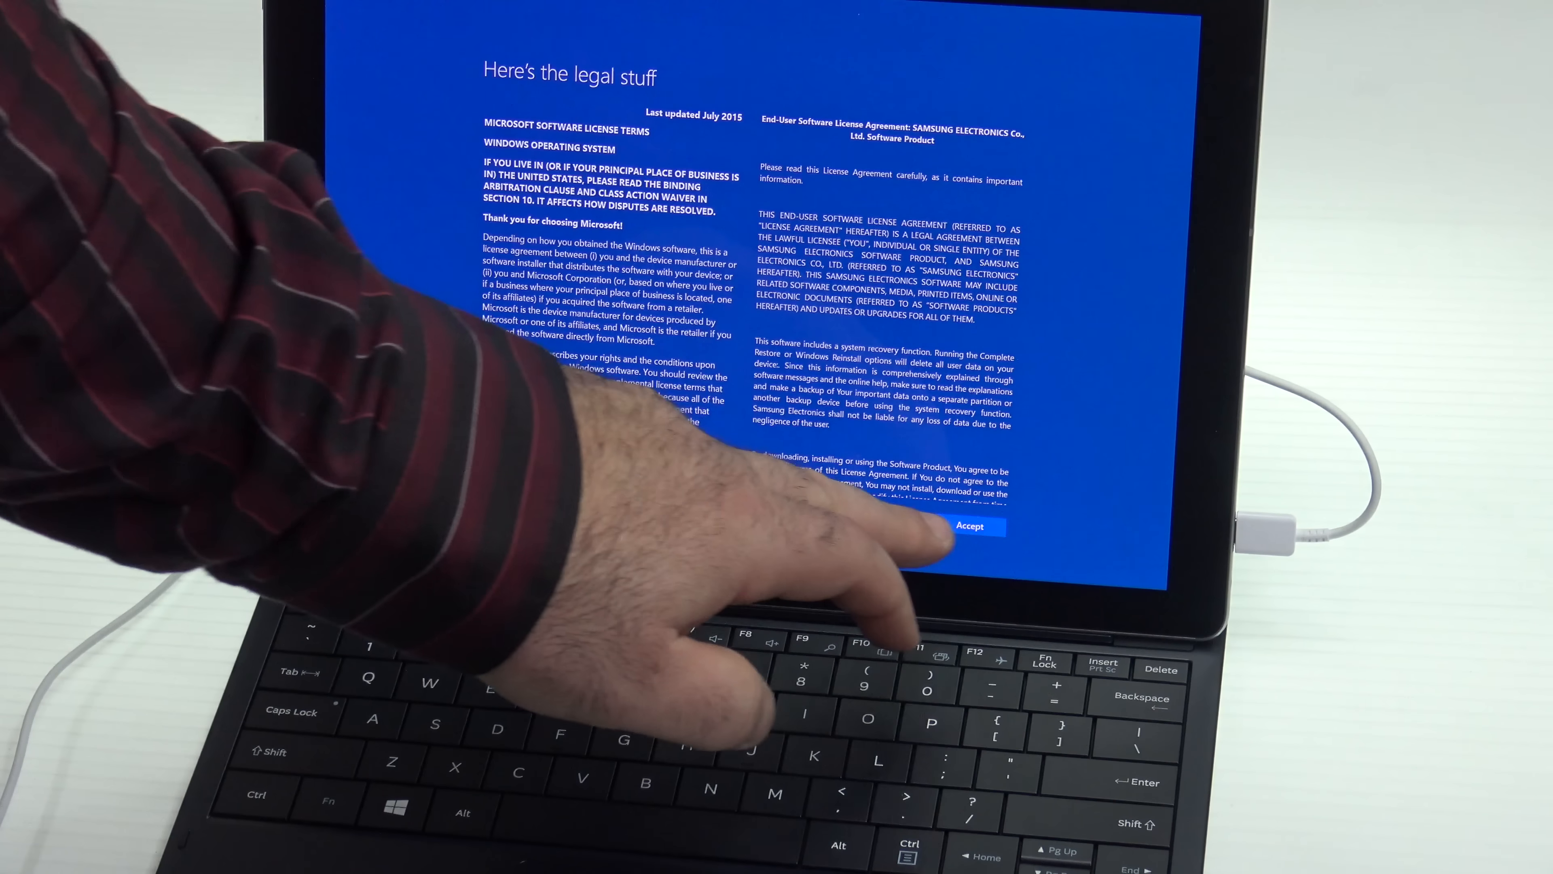
{"action": "left_click", "coordinate": [971, 525]}
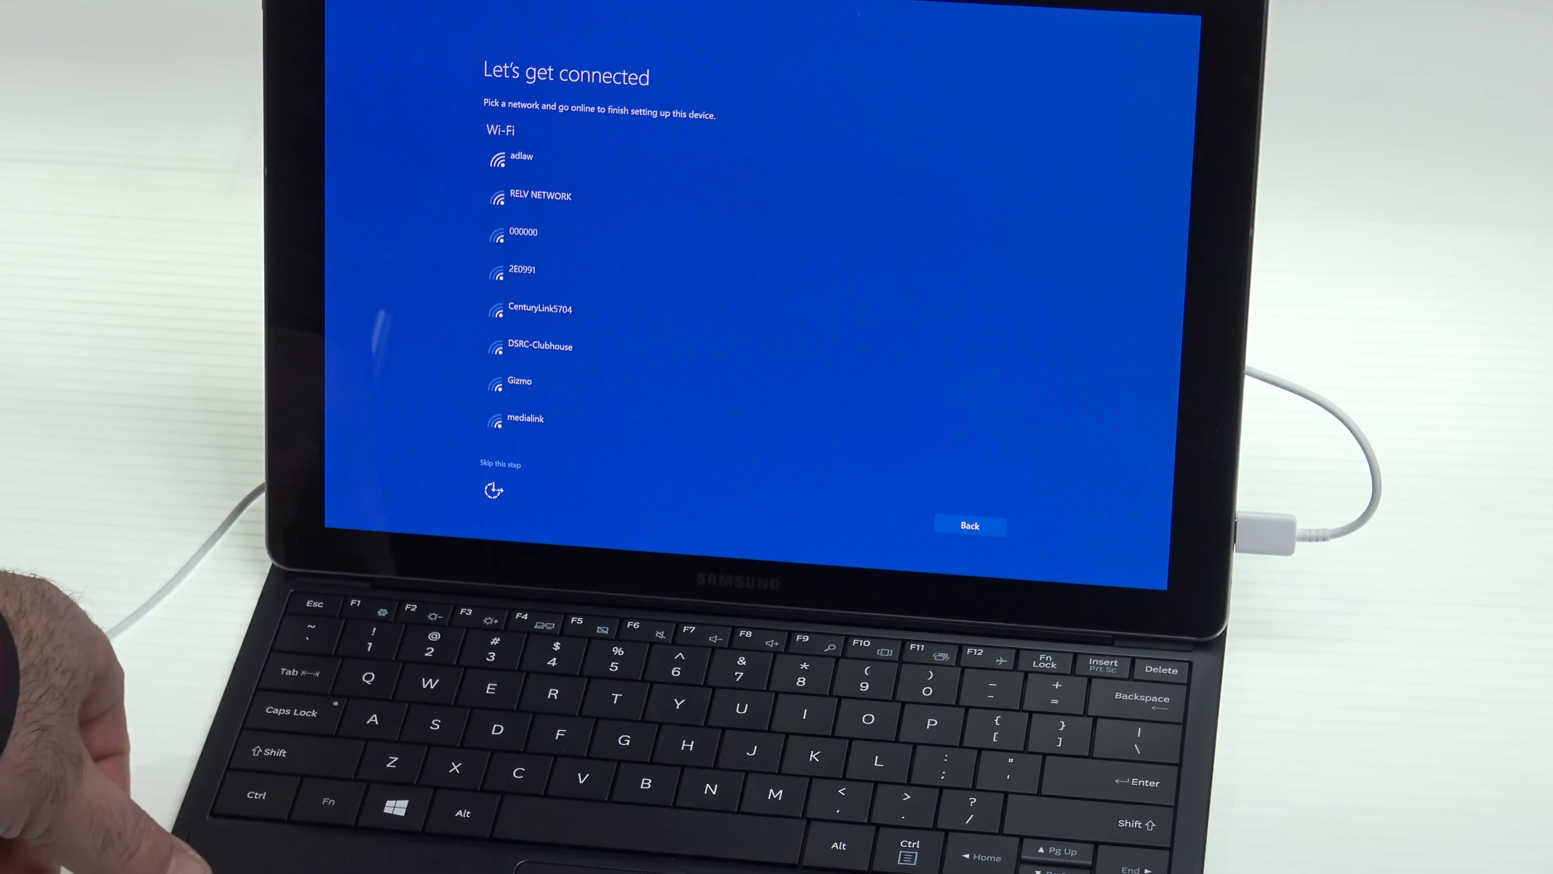
{"action": "left_click", "coordinate": [519, 157]}
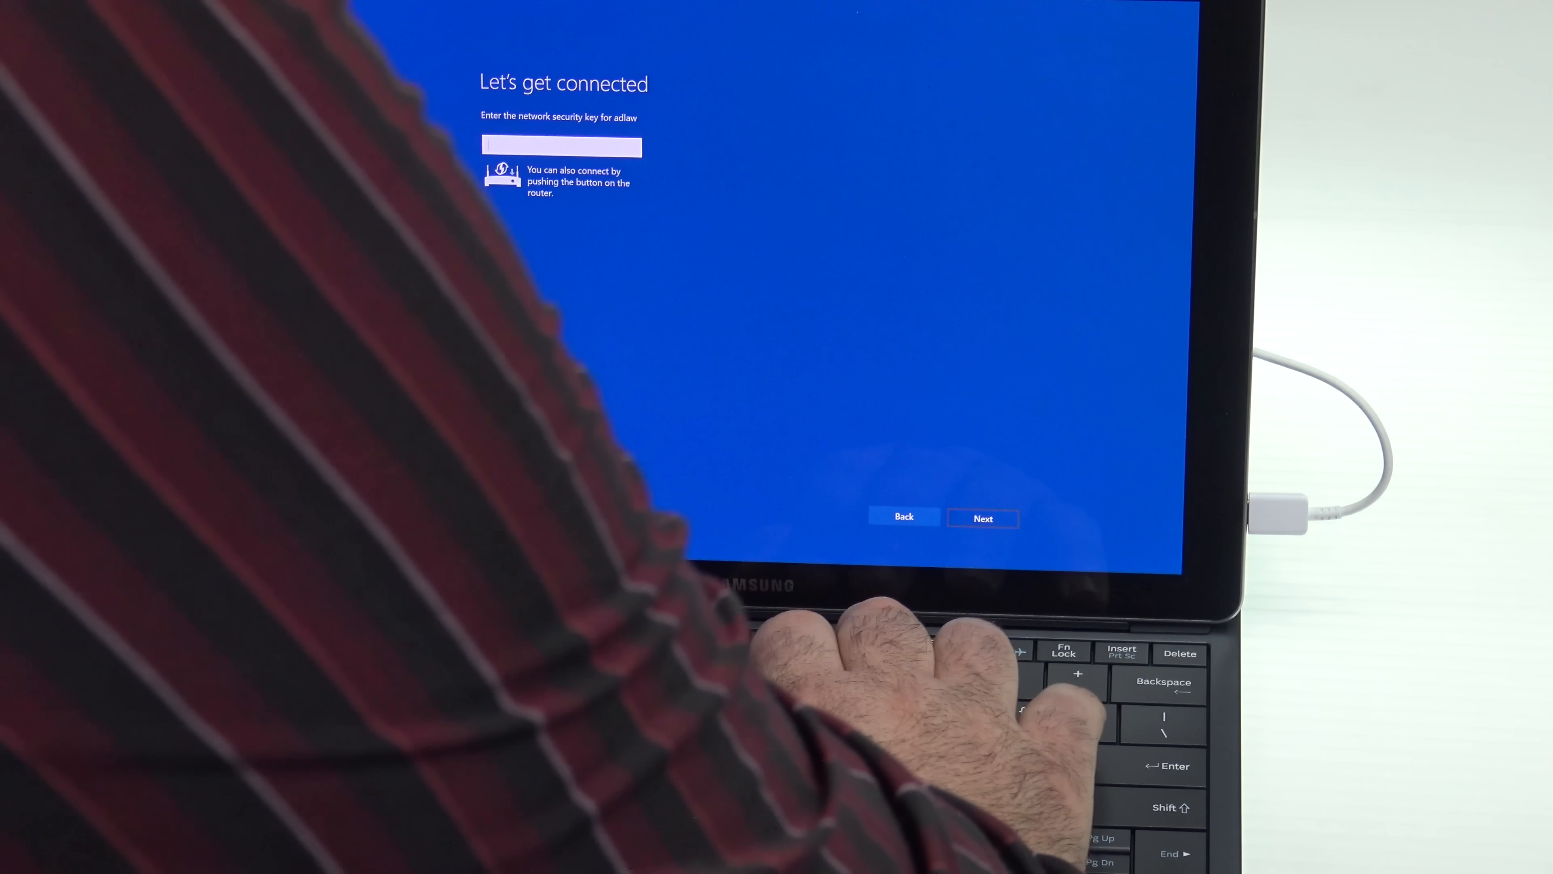
{"action": "left_click", "coordinate": [983, 517]}
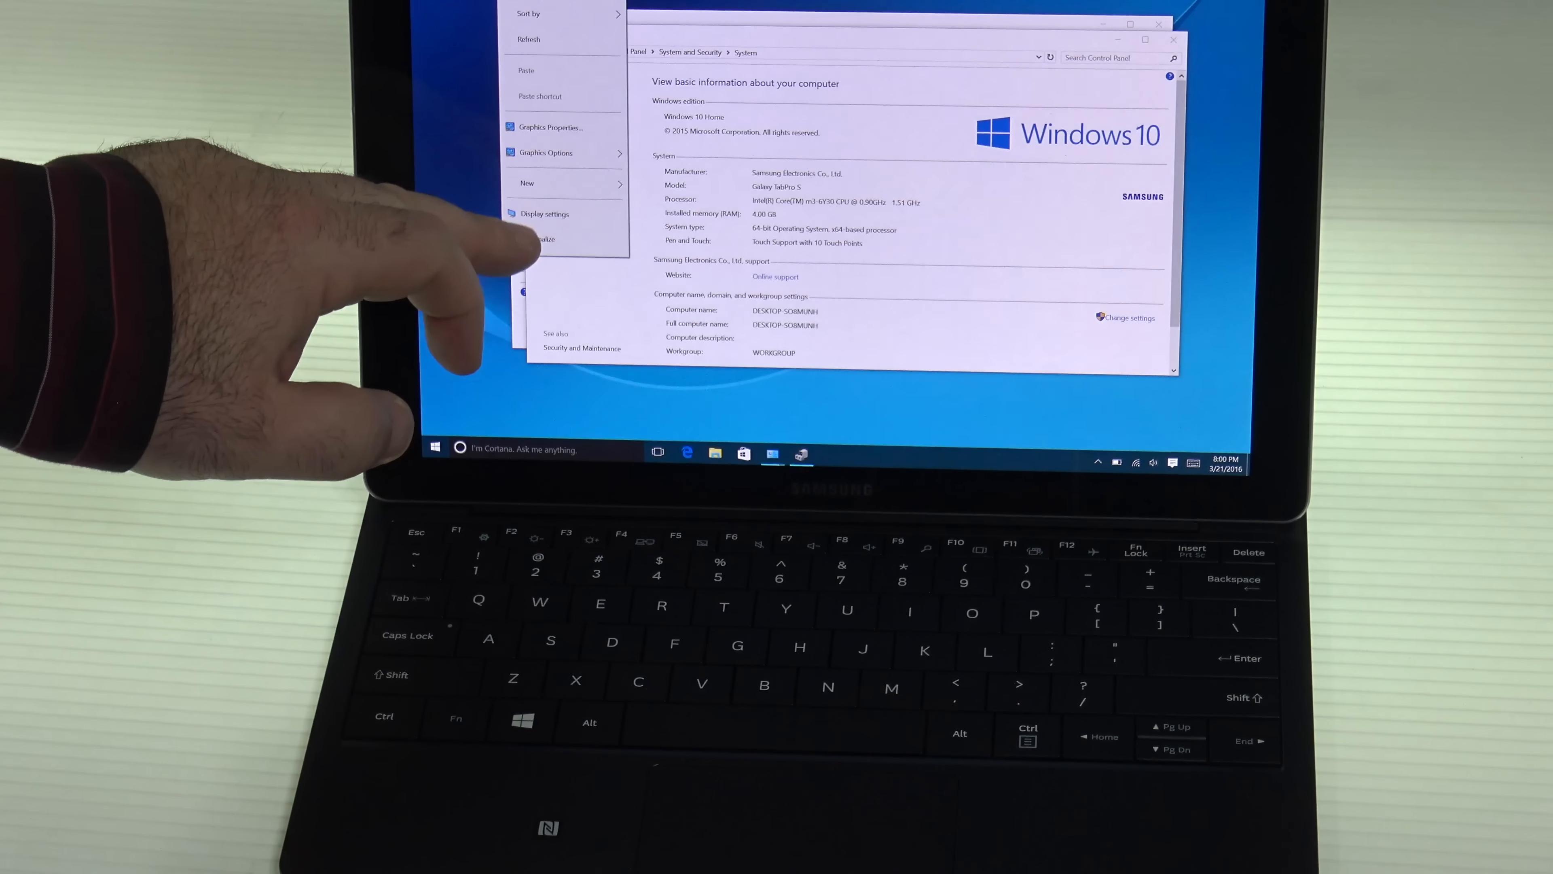
Show the Display page with 150% scaling, landscape orientation and brightness controls
{"action": "left_click", "coordinate": [544, 214]}
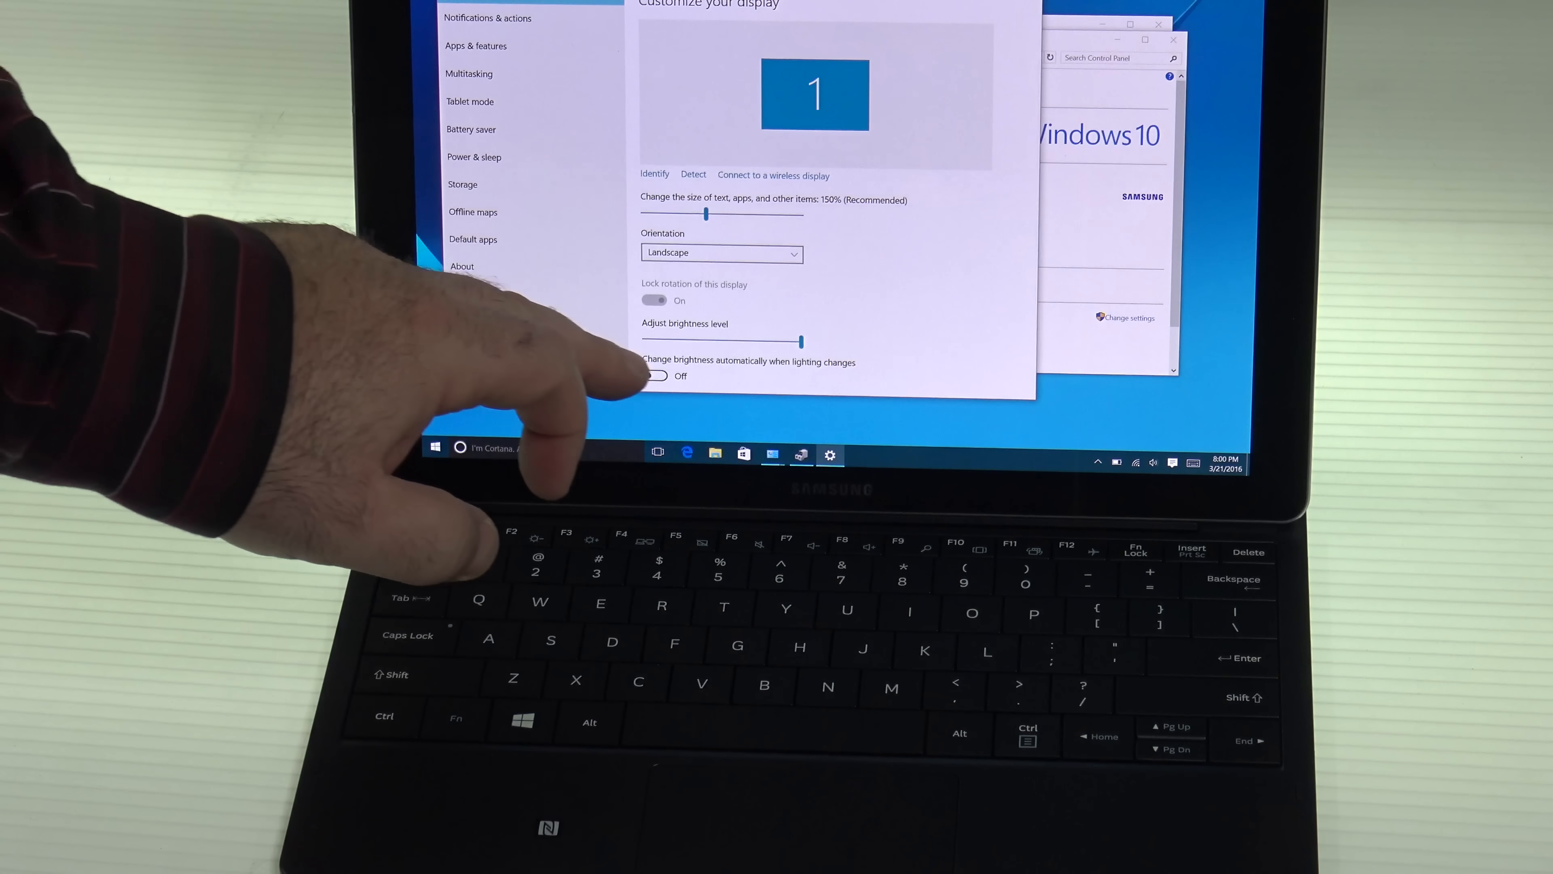